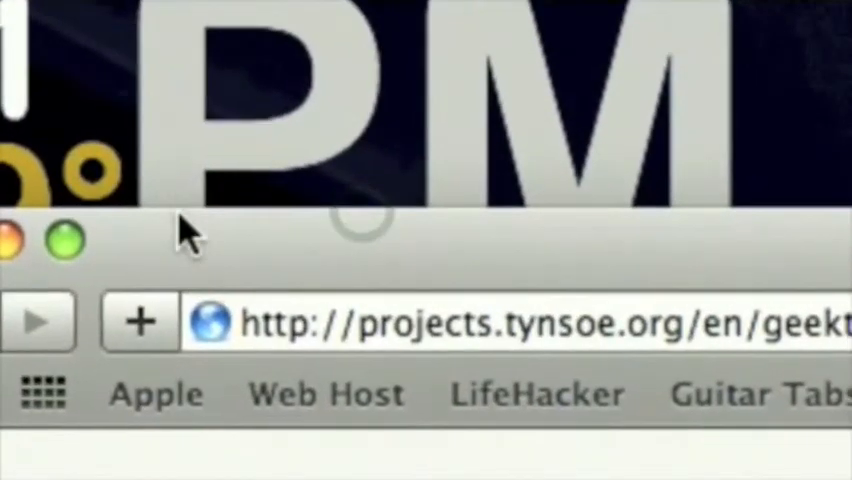
mouse_move(210, 322)
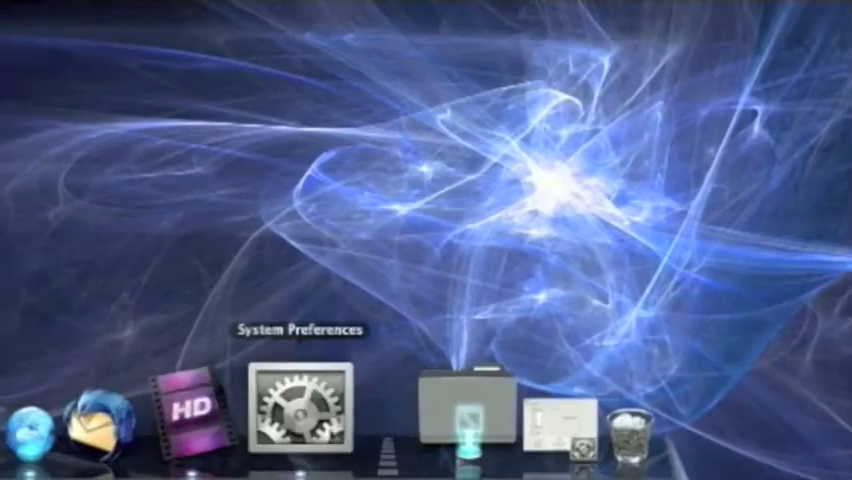
Launch System Preferences from the Dock and show the full grid of preference panes.
left_click(300, 416)
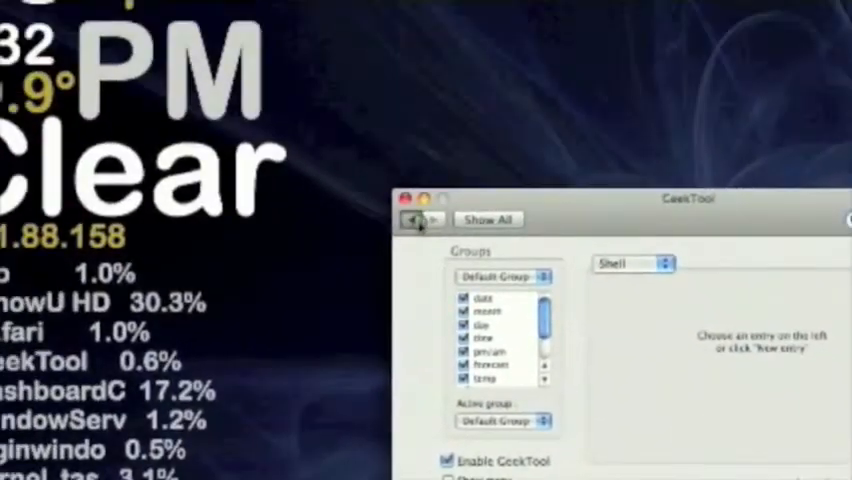
left_click(488, 220)
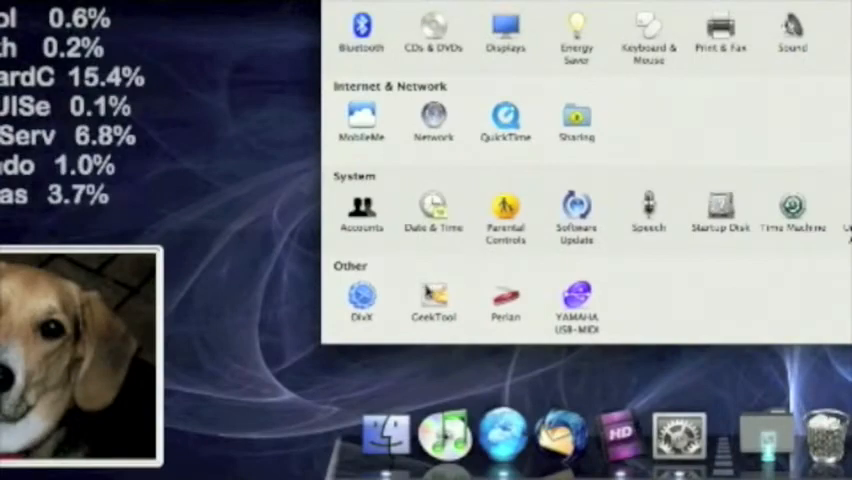
mouse_move(426, 292)
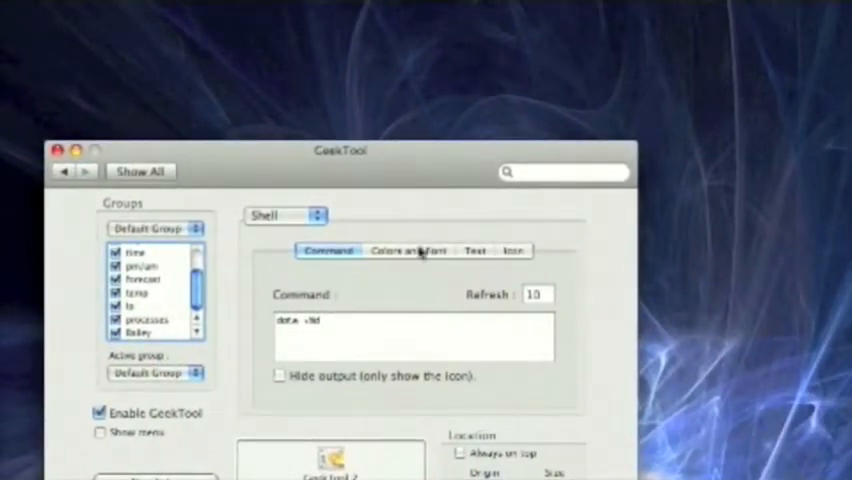
Review the shell entry's Colors and Font settings, keeping the frame style at None.
left_click(404, 250)
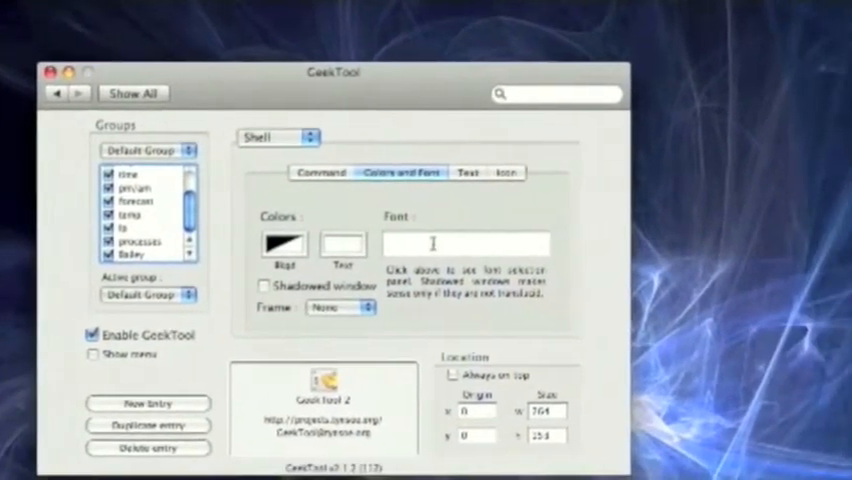
left_click(344, 306)
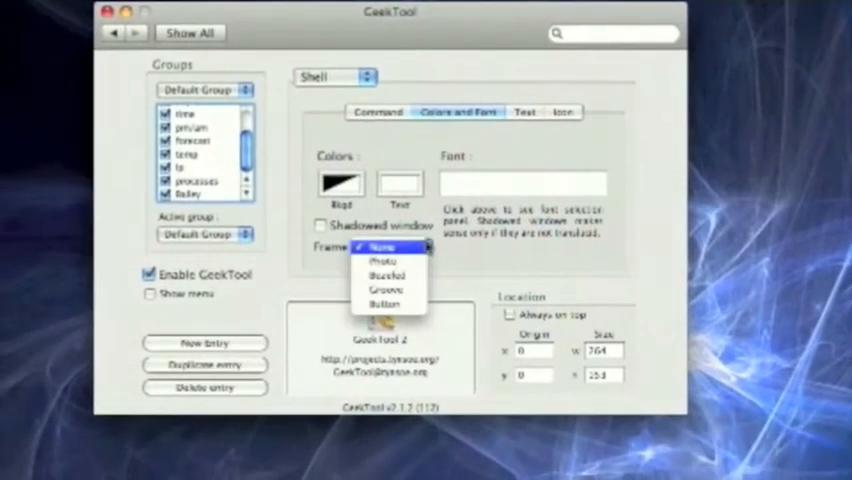
left_click(380, 244)
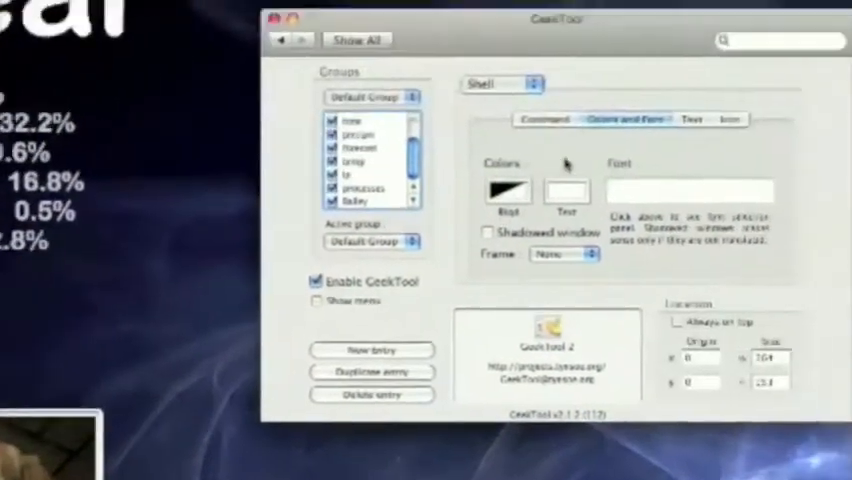
left_click(424, 242)
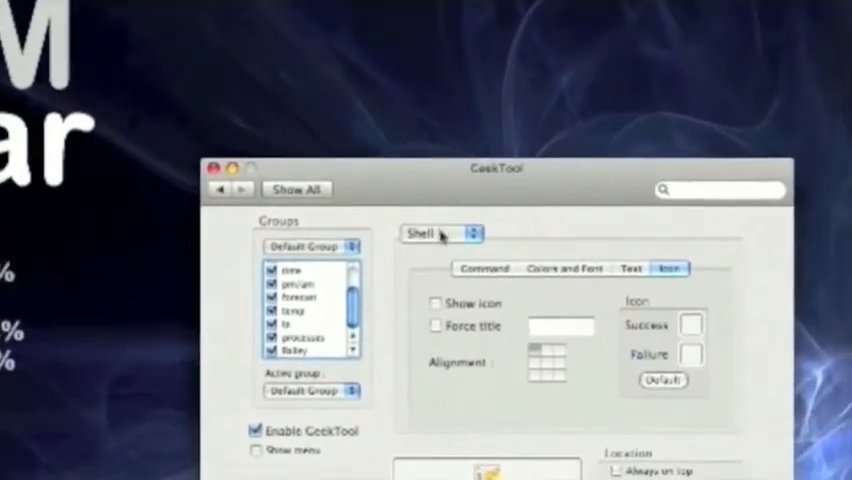
Check the entry type popup and keep the entry set to Shell.
left_click(440, 232)
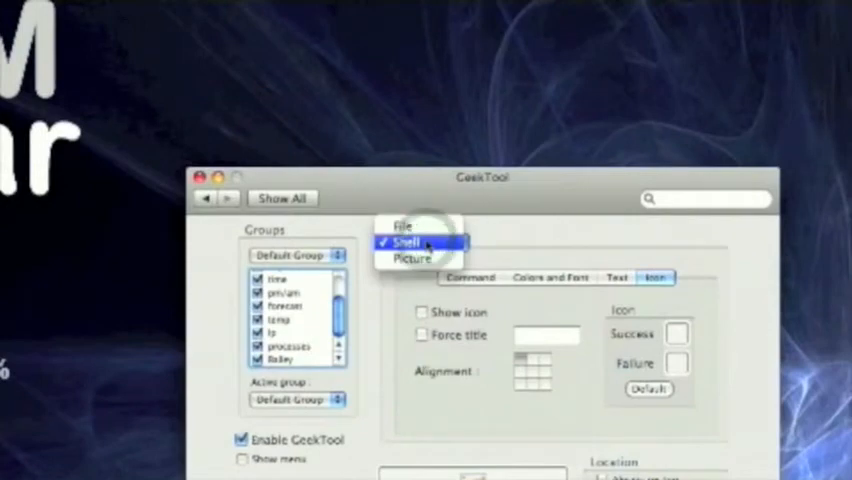
left_click(406, 242)
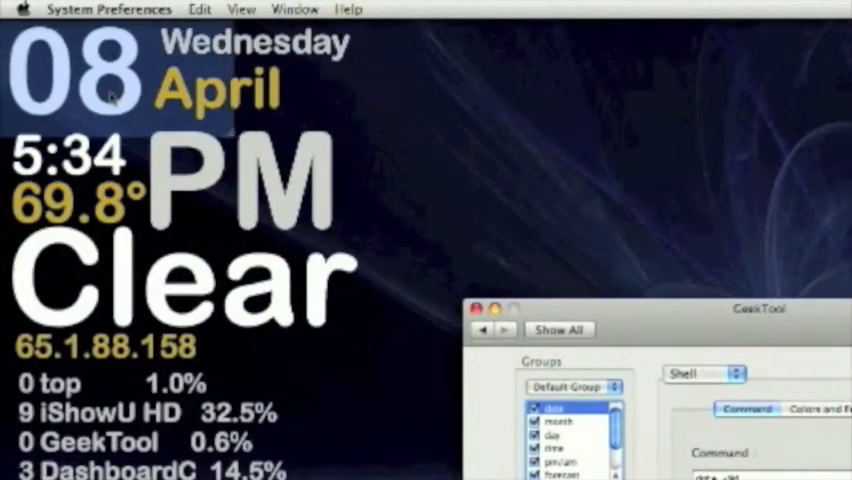
mouse_move(490, 222)
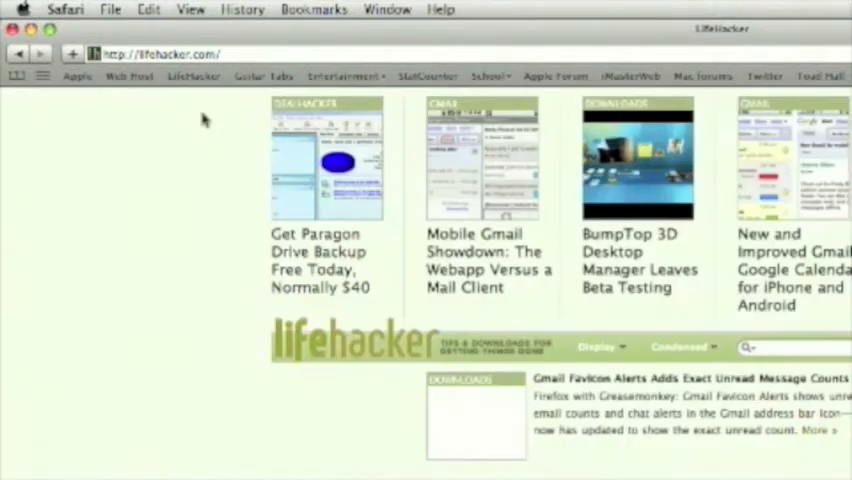
Scroll the Lifehacker front page past the Downloads stories to reach The SpiderMac Desktop article.
scroll("down", 3)
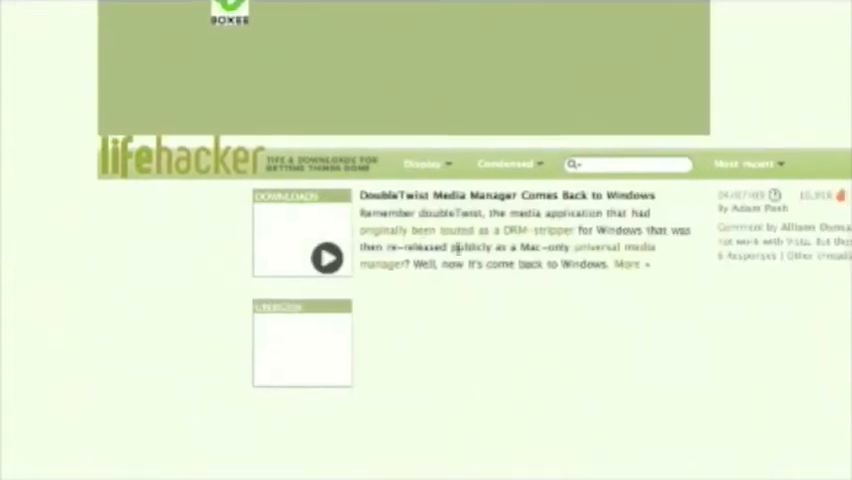
scroll("down", 3)
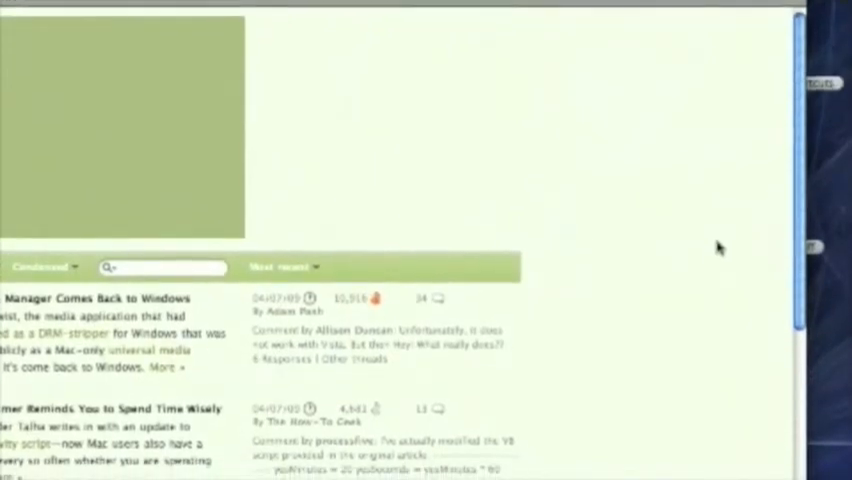
scroll("up", 3)
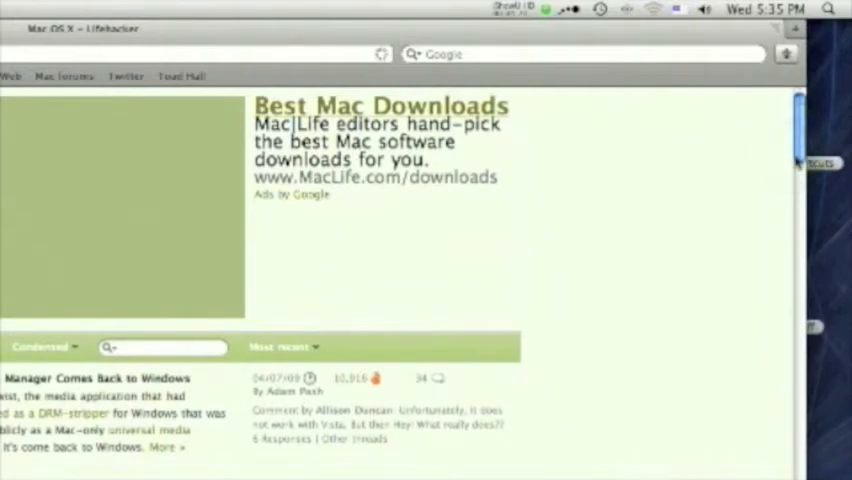
scroll("down", 3)
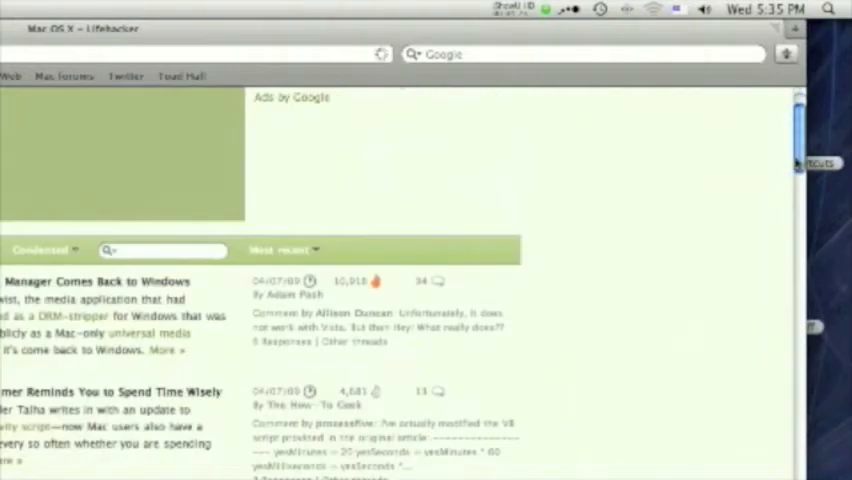
scroll("down", 3)
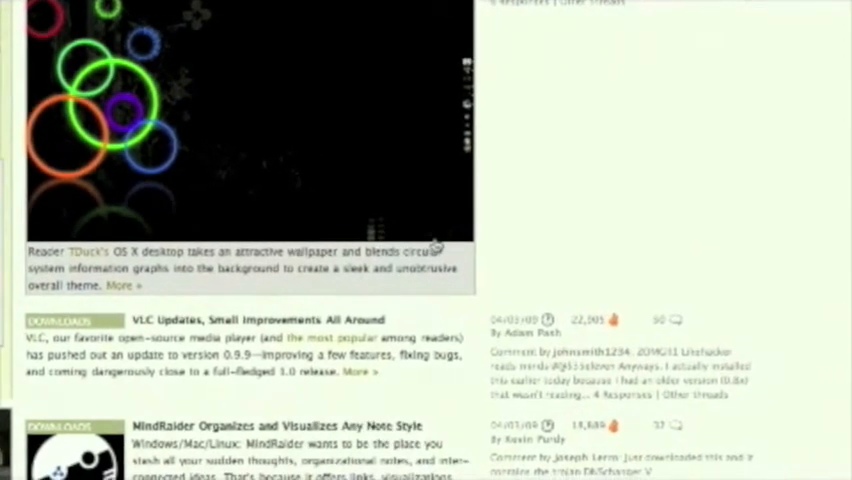
scroll("up", 3)
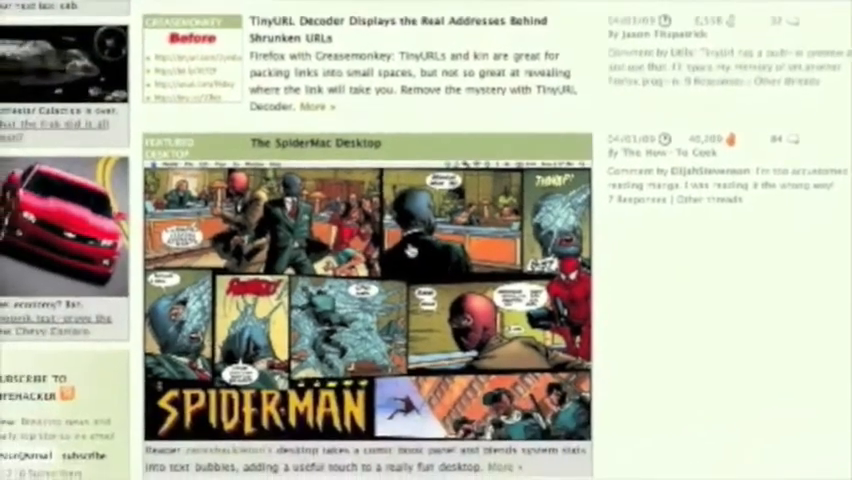
scroll("down", 3)
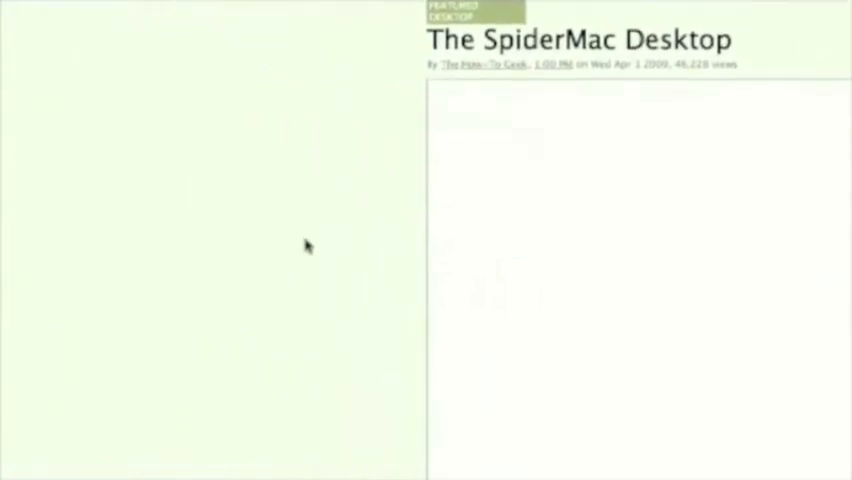
Scroll through the SpiderMac comic-panel desktop screenshot toward The Graffiti Desktop link.
scroll("down", 3)
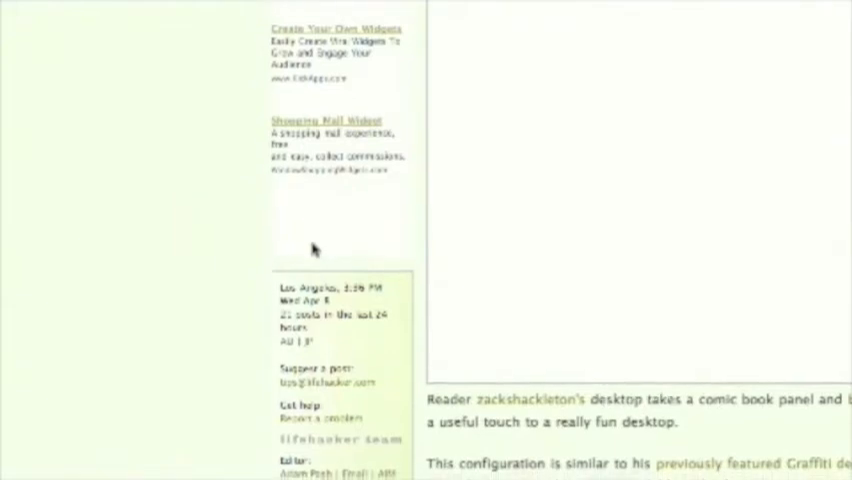
scroll("up", 3)
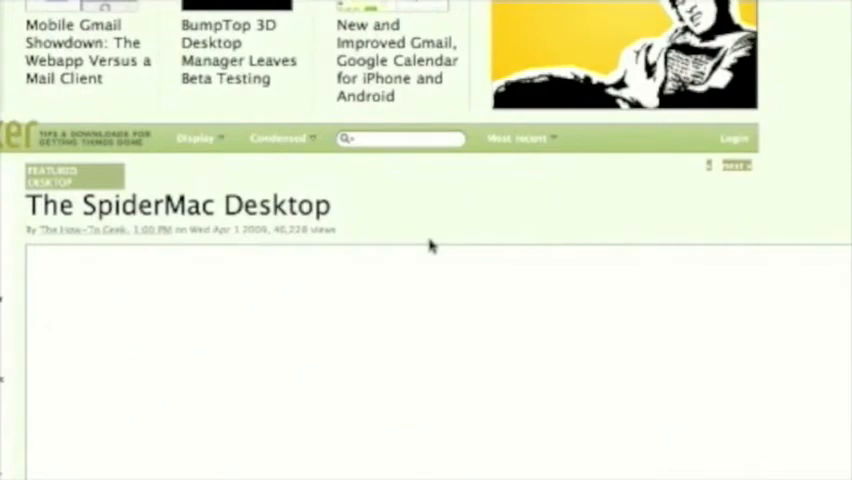
scroll("down", 3)
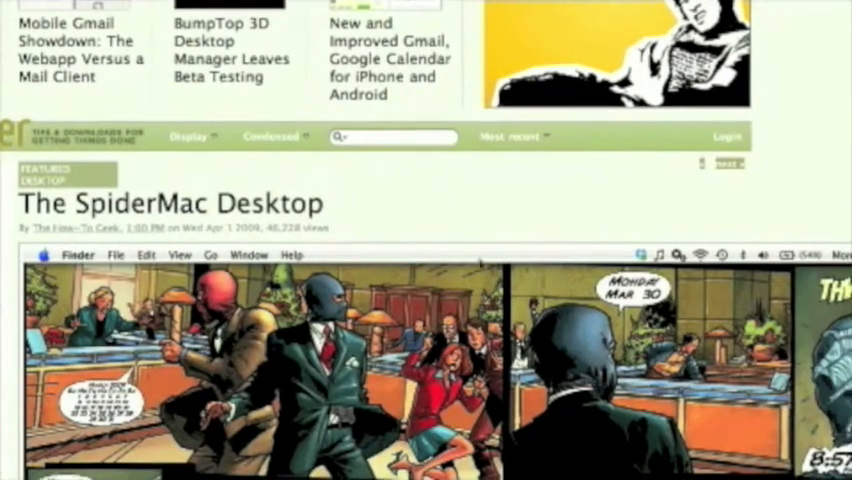
scroll("down", 3)
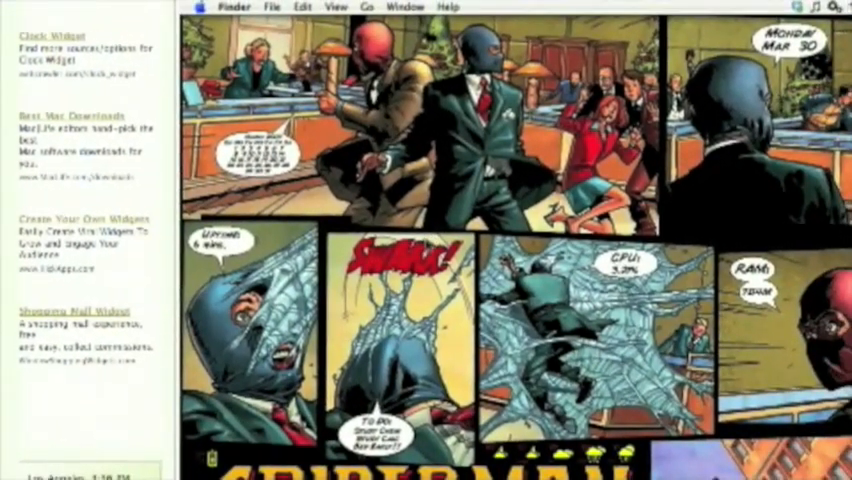
scroll("down", 3)
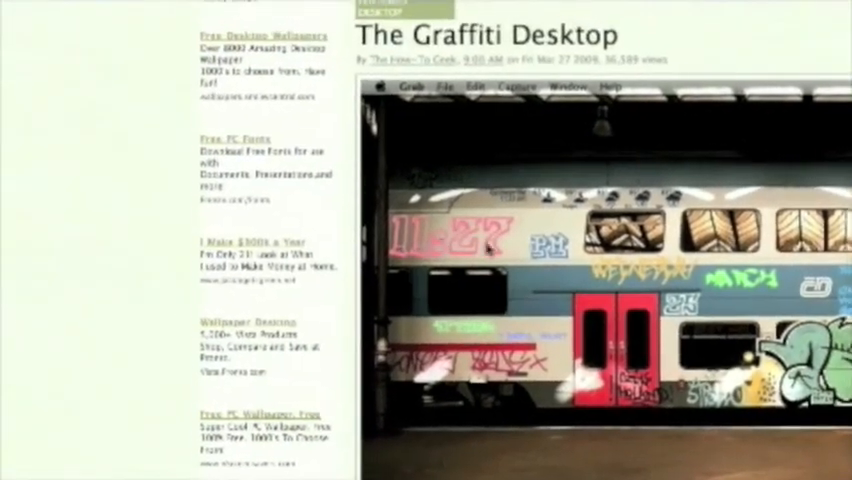
scroll("up", 3)
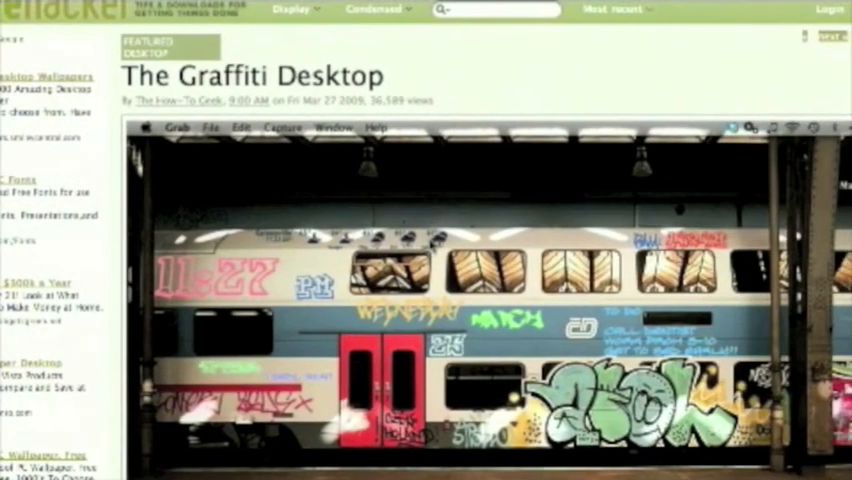
scroll("down", 3)
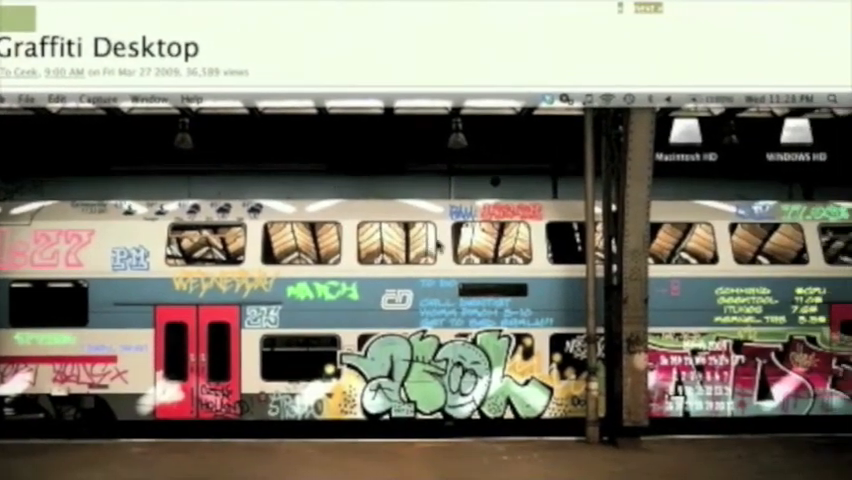